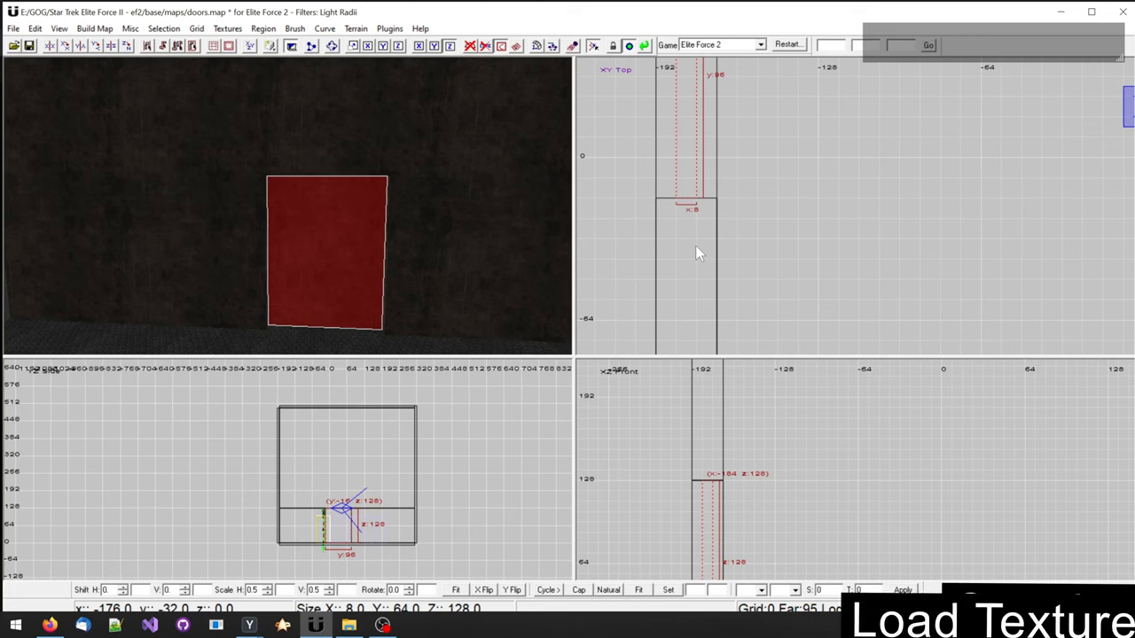
Browse the Textures menu's texture set list and pick the 'forever' set for the door brush
{"action": "left_click", "coordinate": [226, 27]}
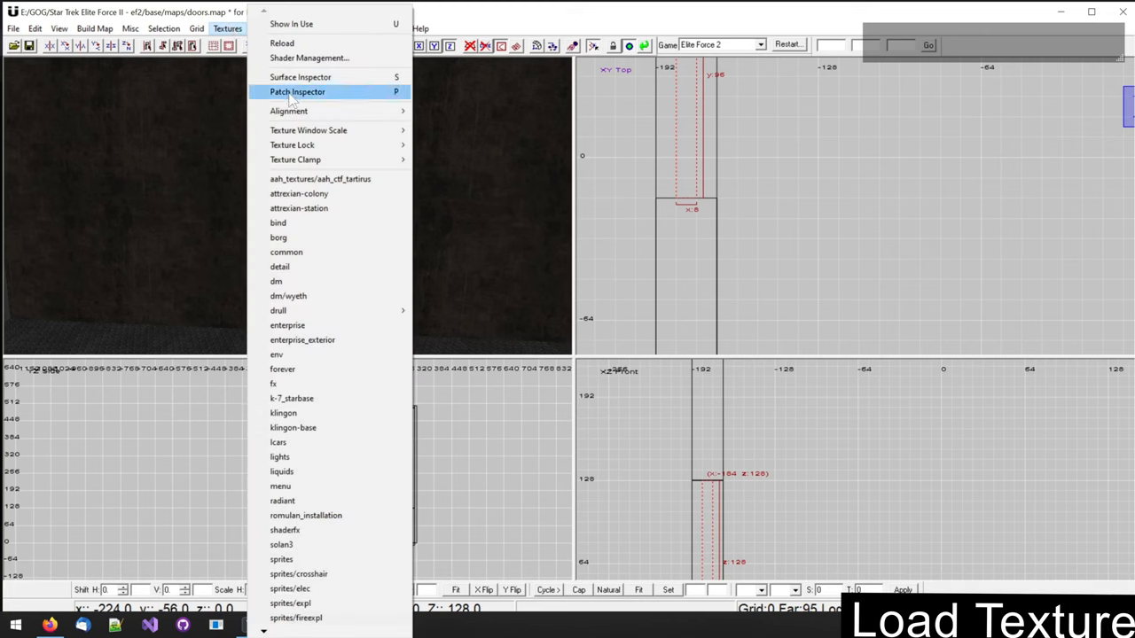
{"action": "mouse_move", "coordinate": [309, 222]}
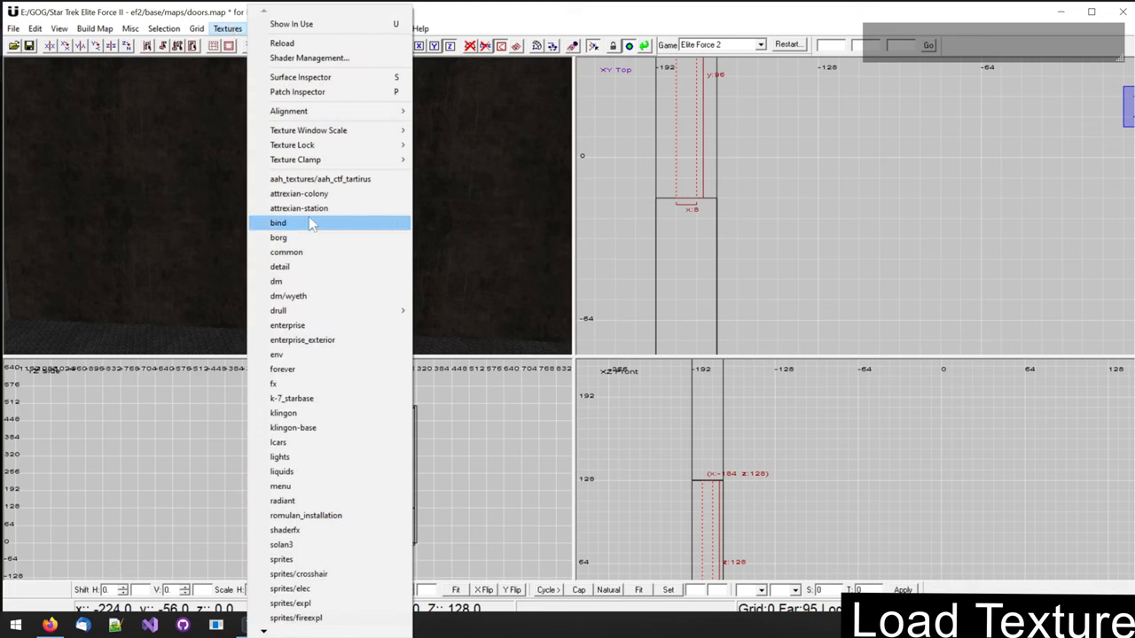
{"action": "mouse_move", "coordinate": [309, 267]}
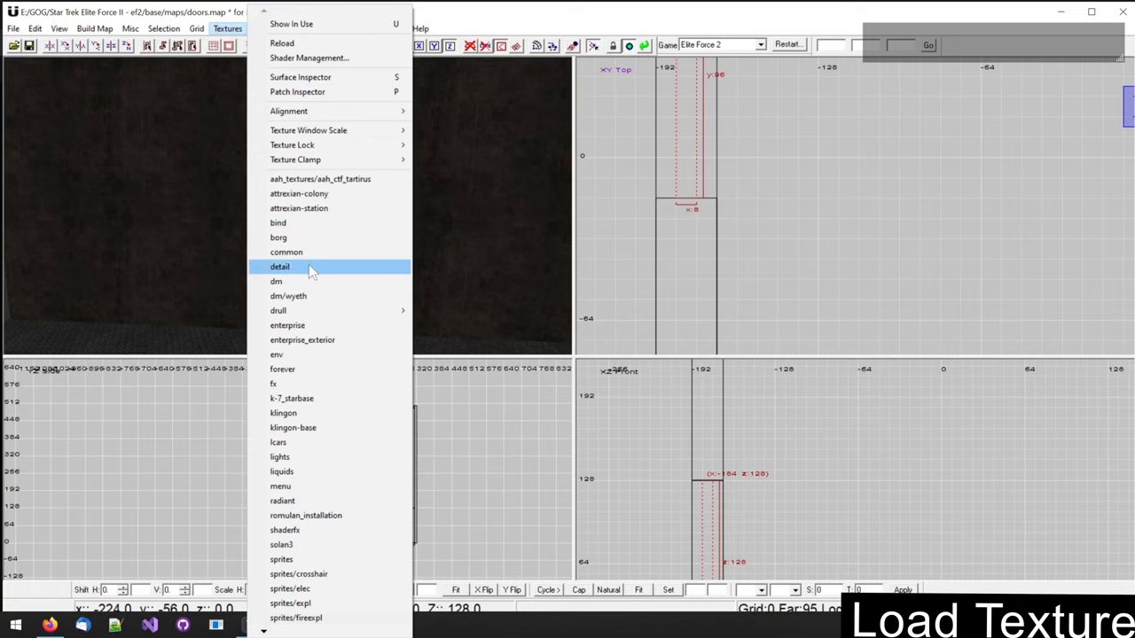
{"action": "mouse_move", "coordinate": [315, 296]}
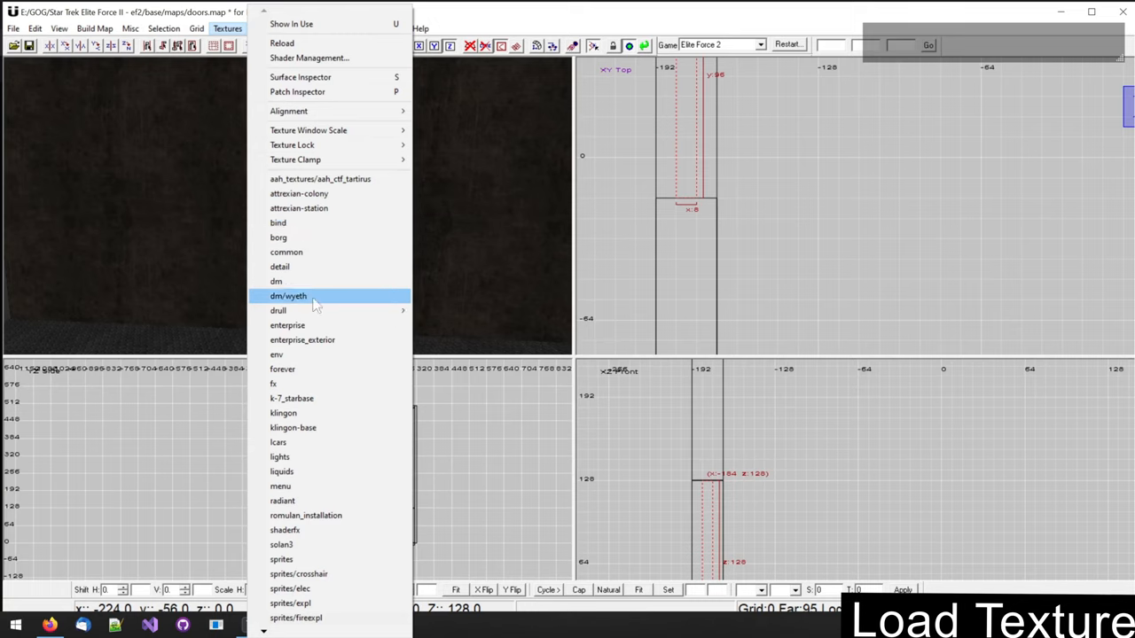
{"action": "mouse_move", "coordinate": [304, 354]}
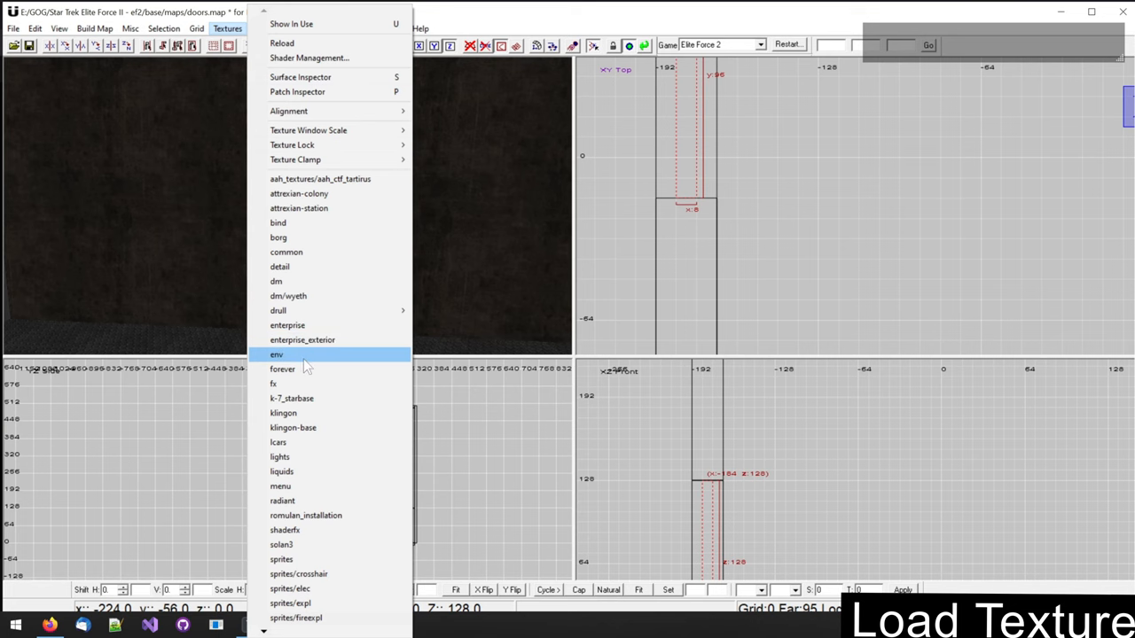
{"action": "left_click", "coordinate": [282, 368]}
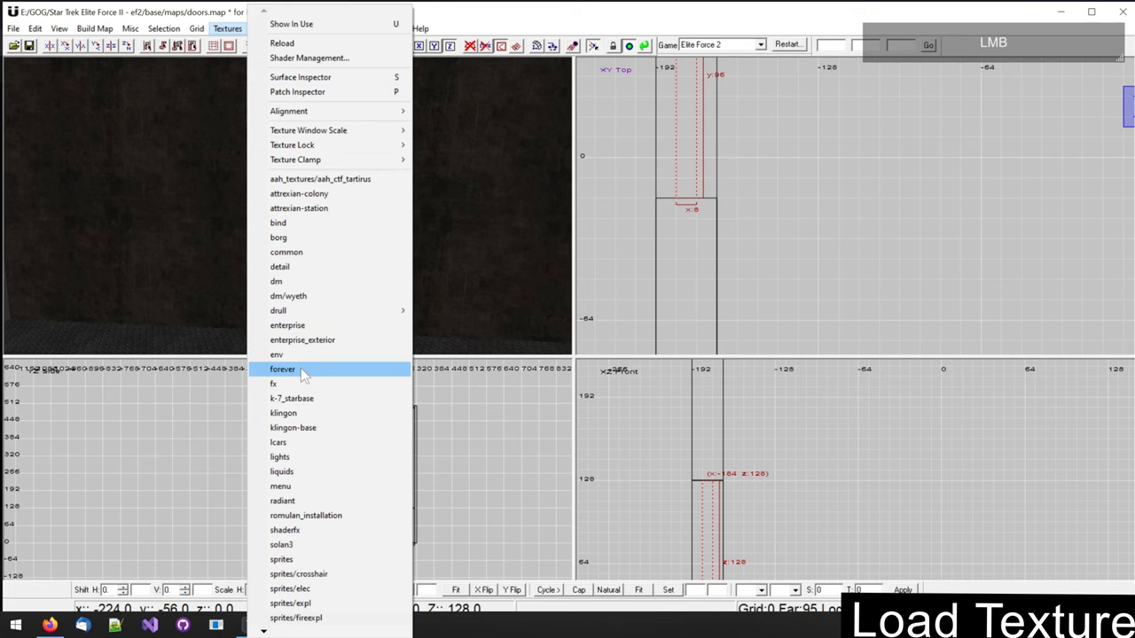
{"action": "left_click", "coordinate": [281, 369]}
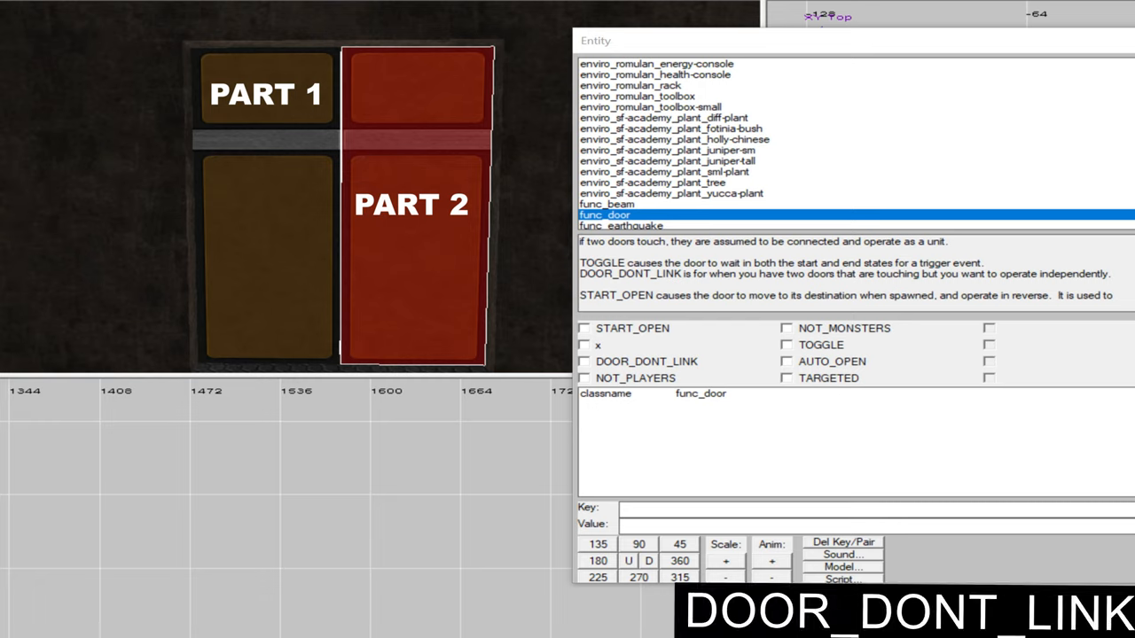
Turn door PART 2 into a func_door entity
{"action": "left_click", "coordinate": [585, 385]}
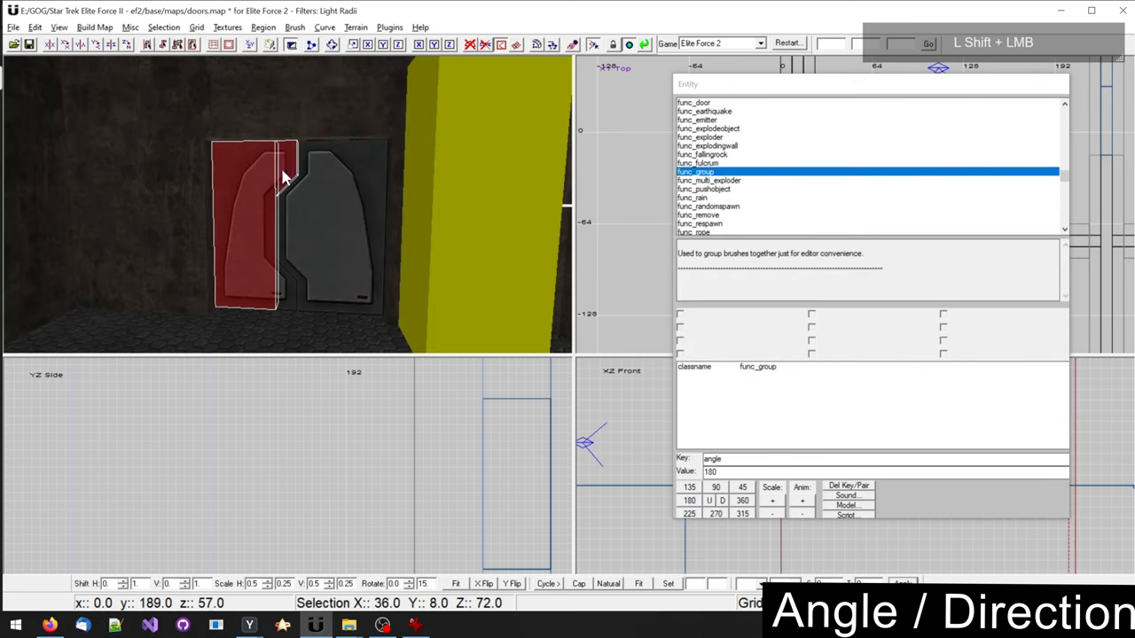
Select the next door brush to configure after the red panel
{"action": "left_click", "coordinate": [693, 102]}
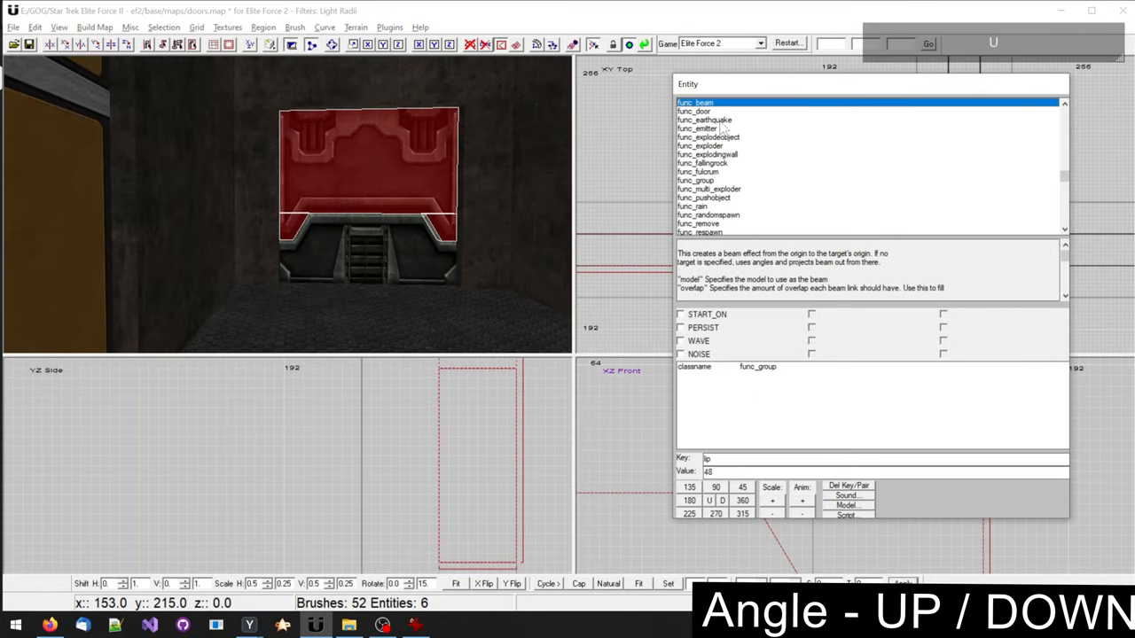
Make the upper panel and the lower stepped block func_doors
{"action": "left_click", "coordinate": [695, 110]}
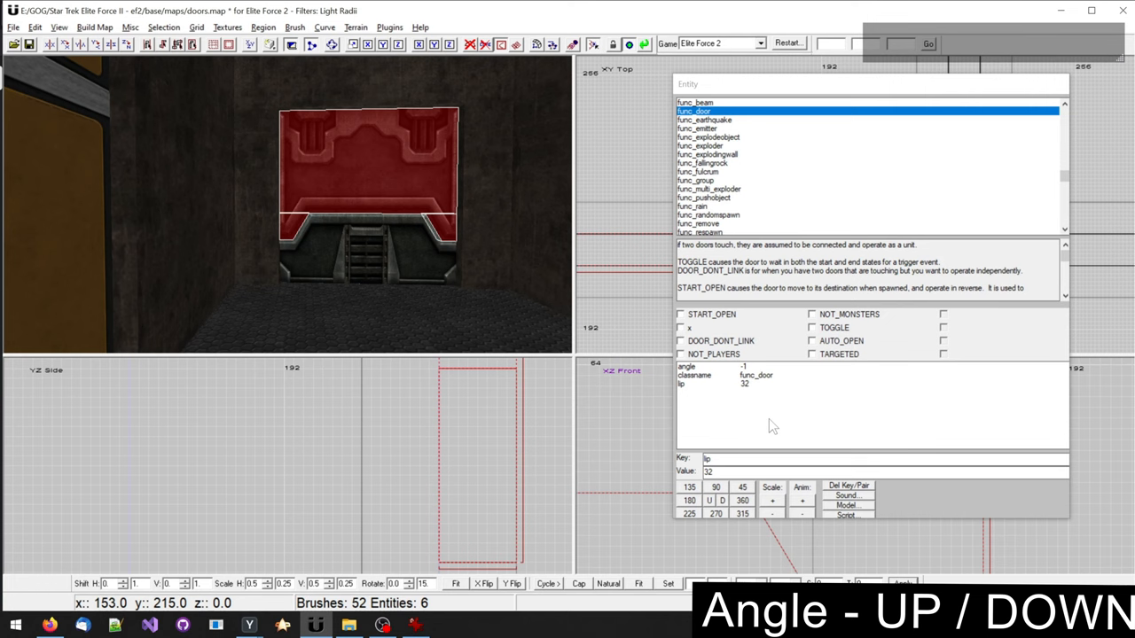
{"action": "left_click", "coordinate": [696, 180]}
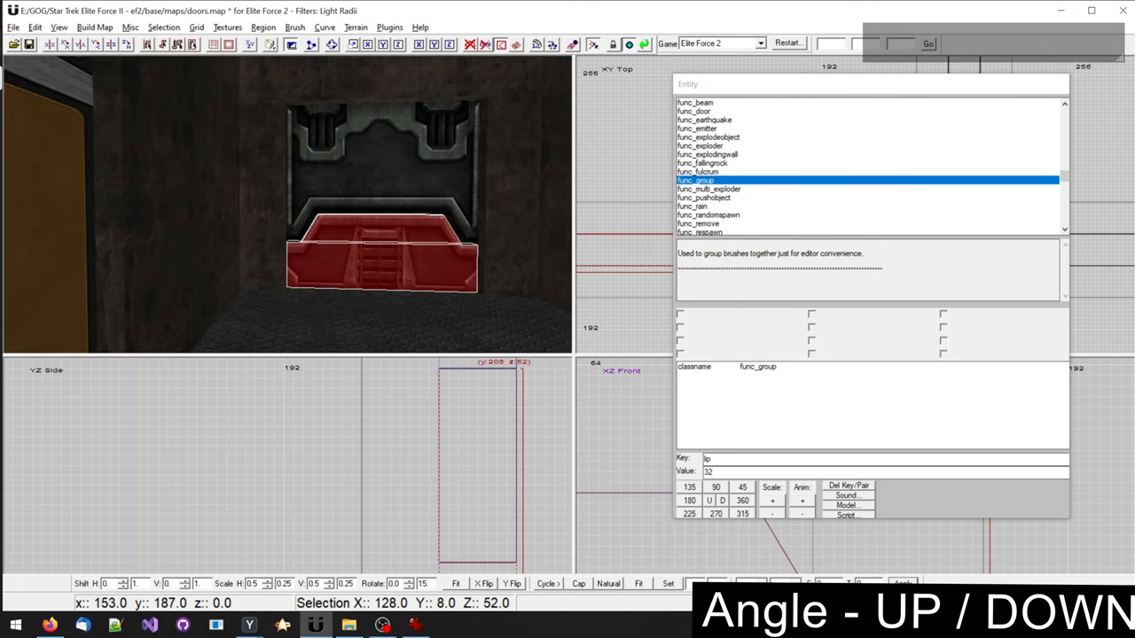
{"action": "left_click", "coordinate": [696, 111]}
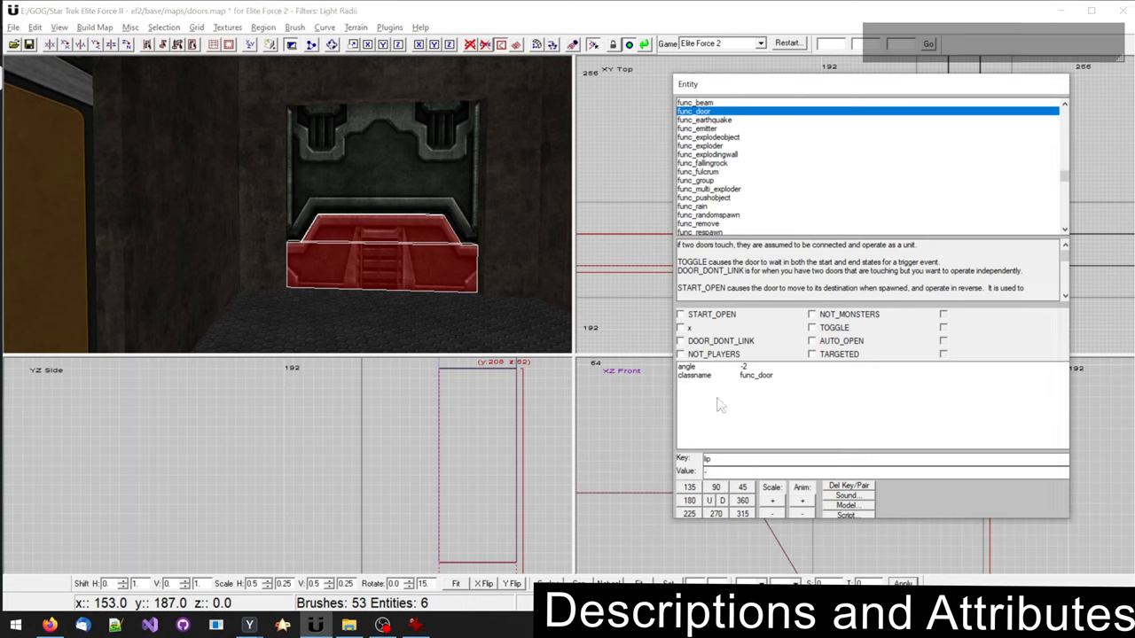
{"action": "type", "text": "-4"}
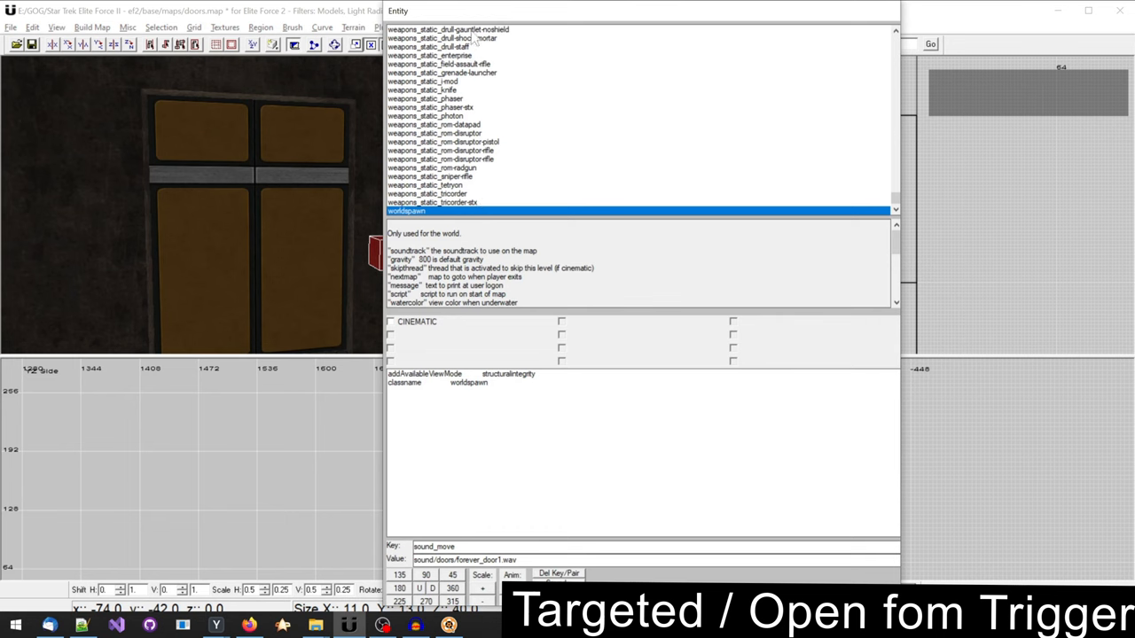
Make the cube a trigger_use and link it to the right door wing door0815
{"action": "left_click", "coordinate": [590, 145]}
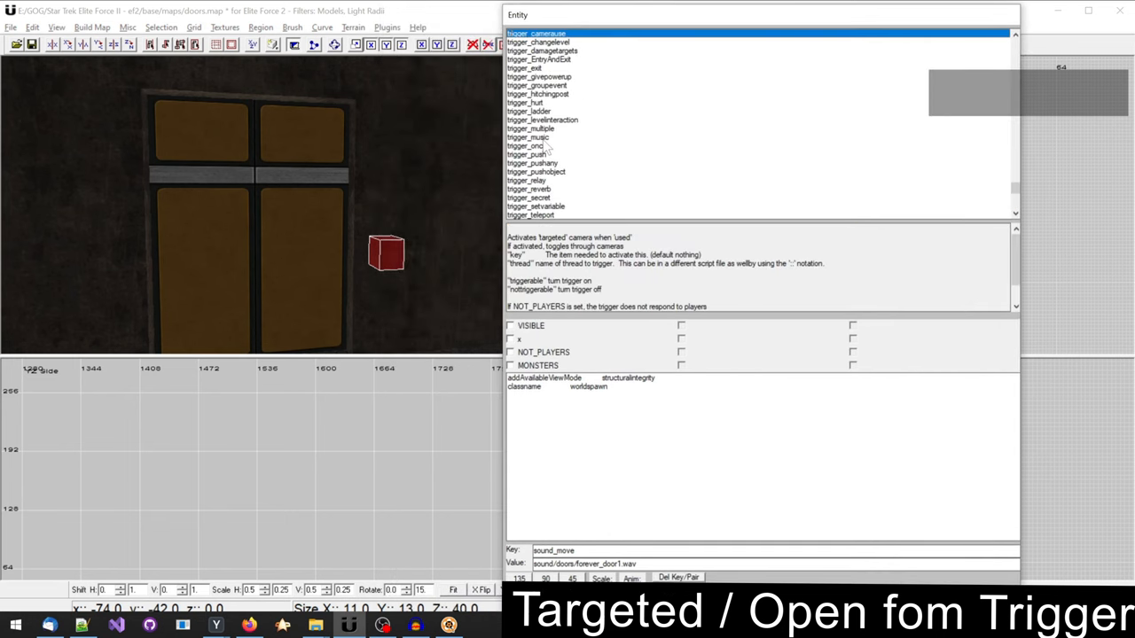
{"action": "scroll", "scroll_direction": "down", "scroll_amount": 3}
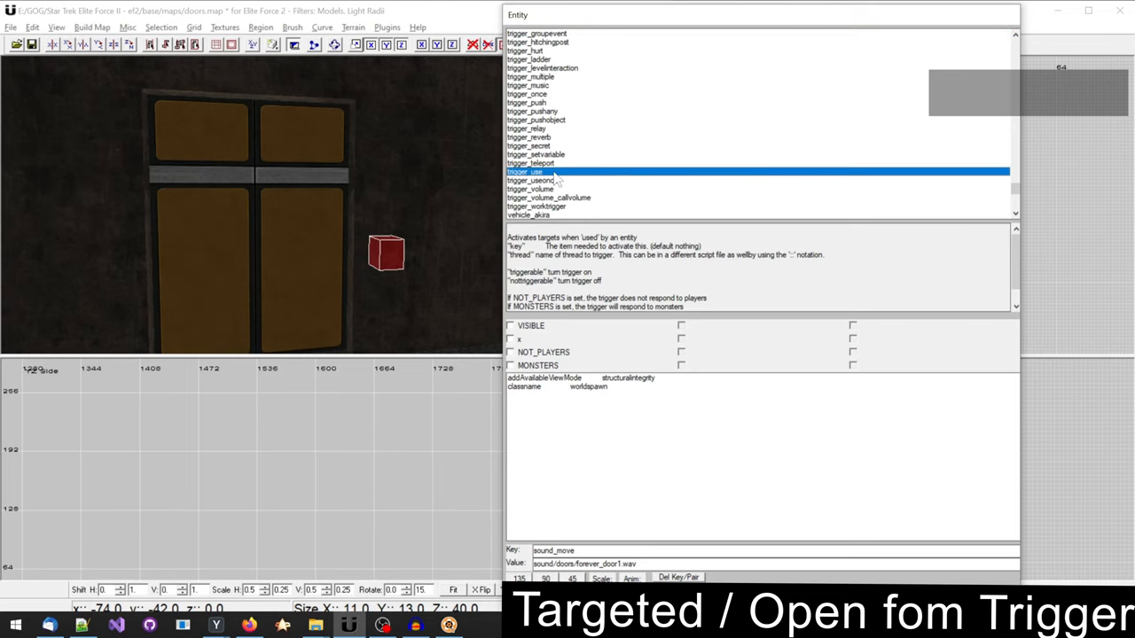
{"action": "left_click", "coordinate": [525, 171]}
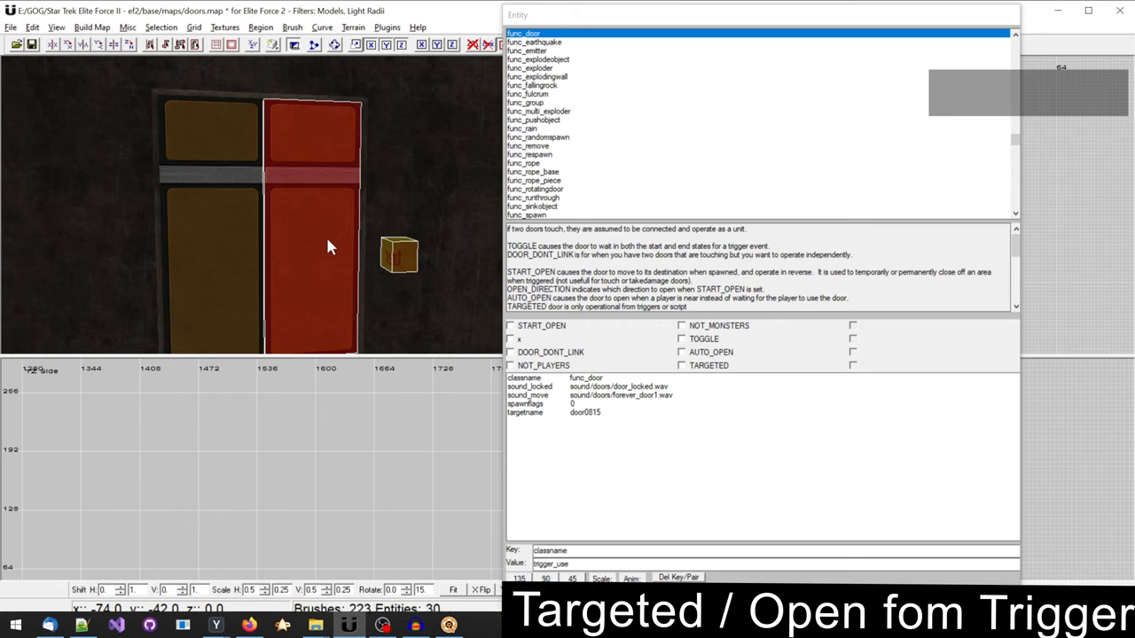
{"action": "key", "text": "ctrl"}
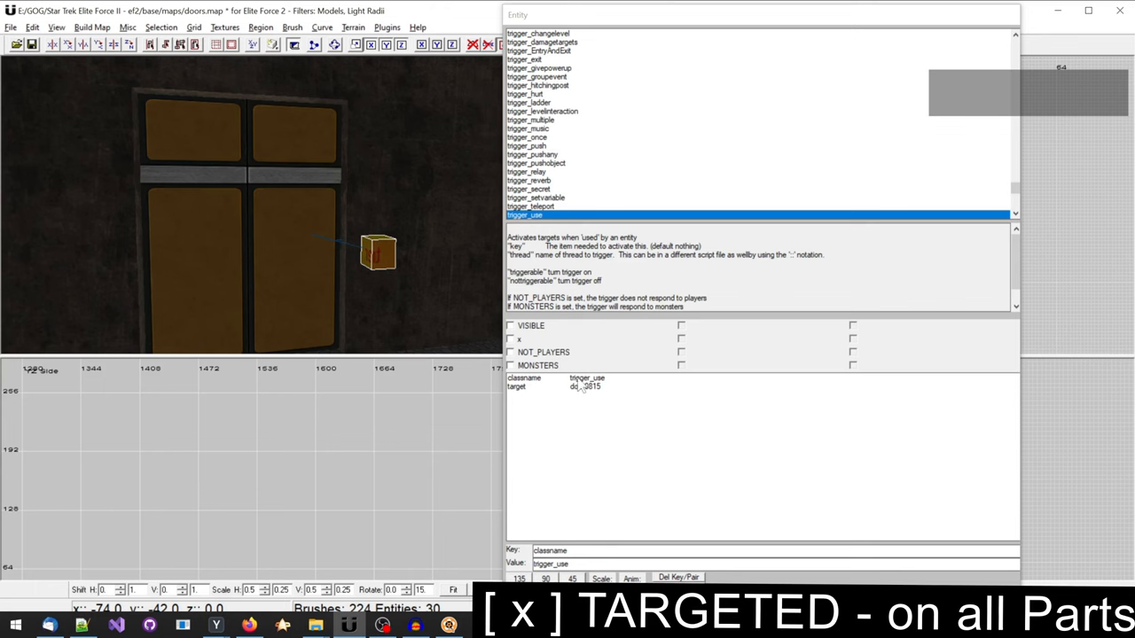
Select the right door wing and review its func_door keys and spawnflags
{"action": "left_click", "coordinate": [587, 378]}
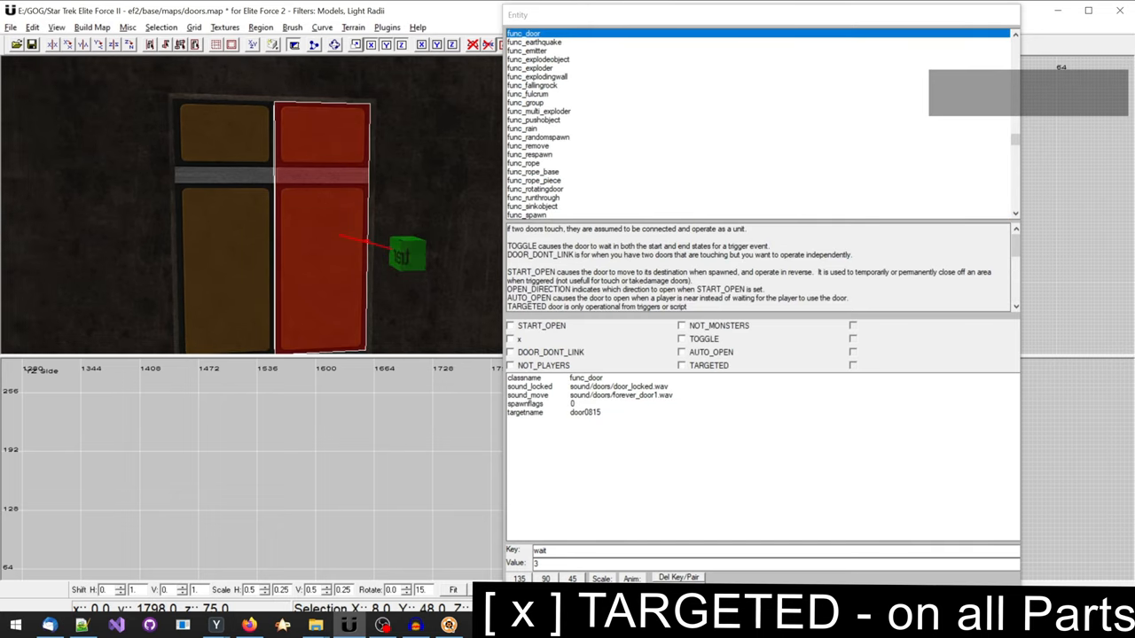
{"action": "left_click", "coordinate": [682, 365]}
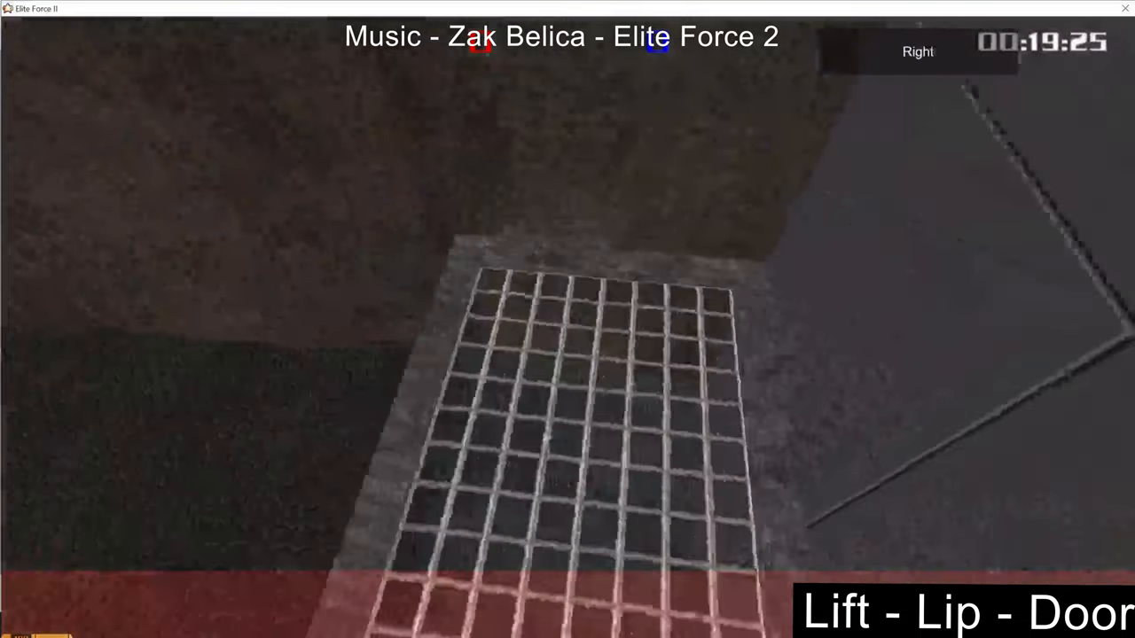
Ride the lift in the running Elite Force II map
{"action": "key", "text": "space"}
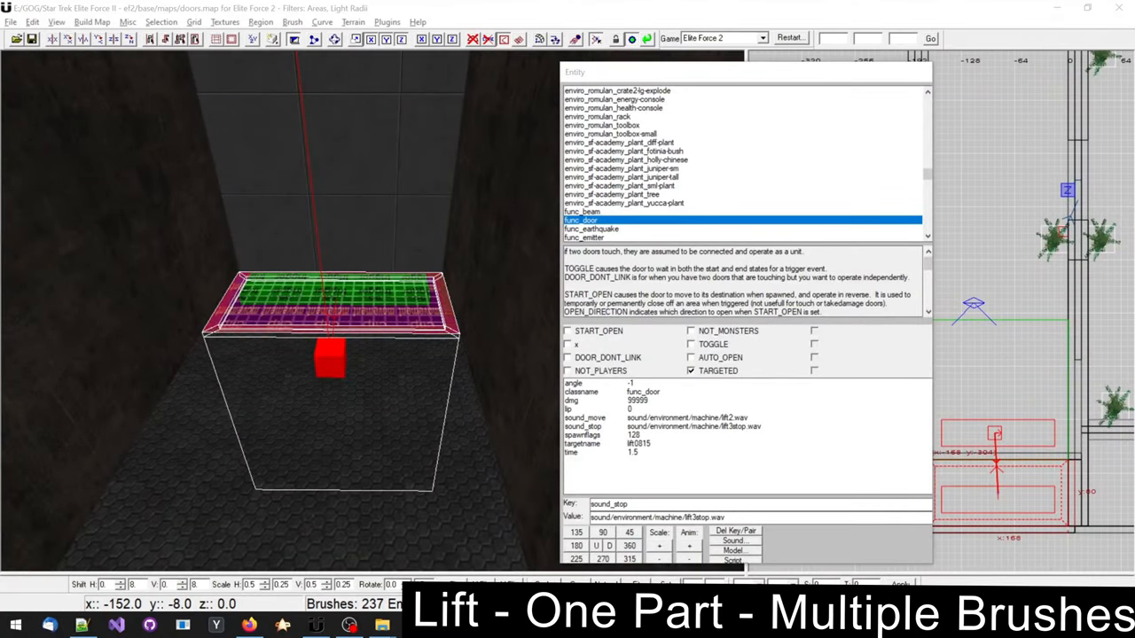
{"action": "mouse_move", "coordinate": [432, 432]}
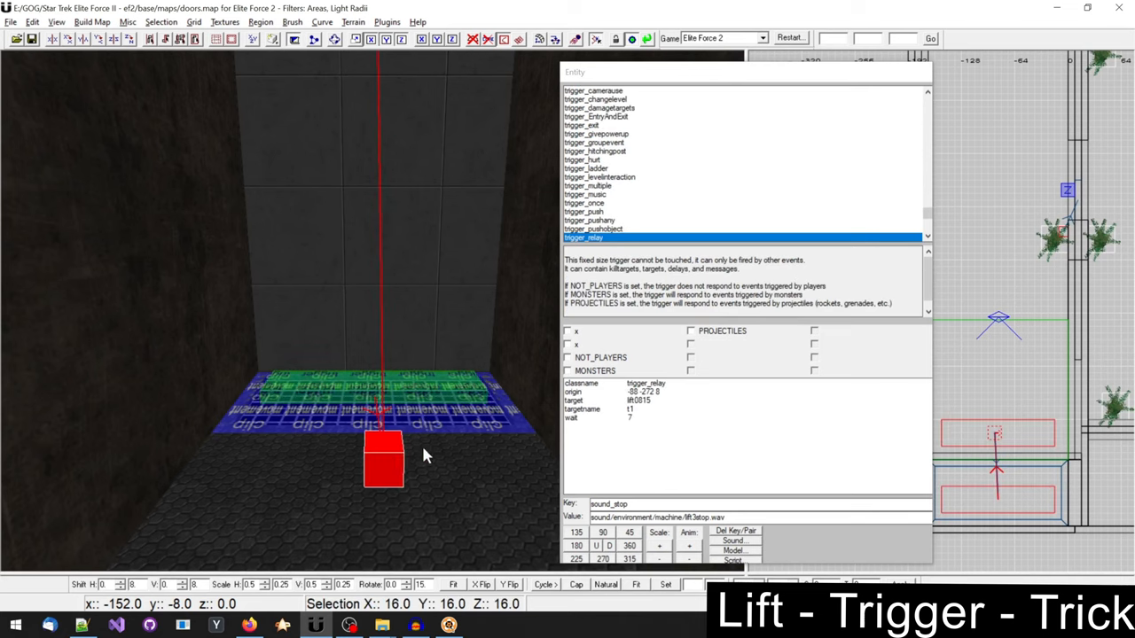
Check the relay's targetname t1 and wait 7, then reselect the relay below the lift
{"action": "left_click", "coordinate": [582, 409]}
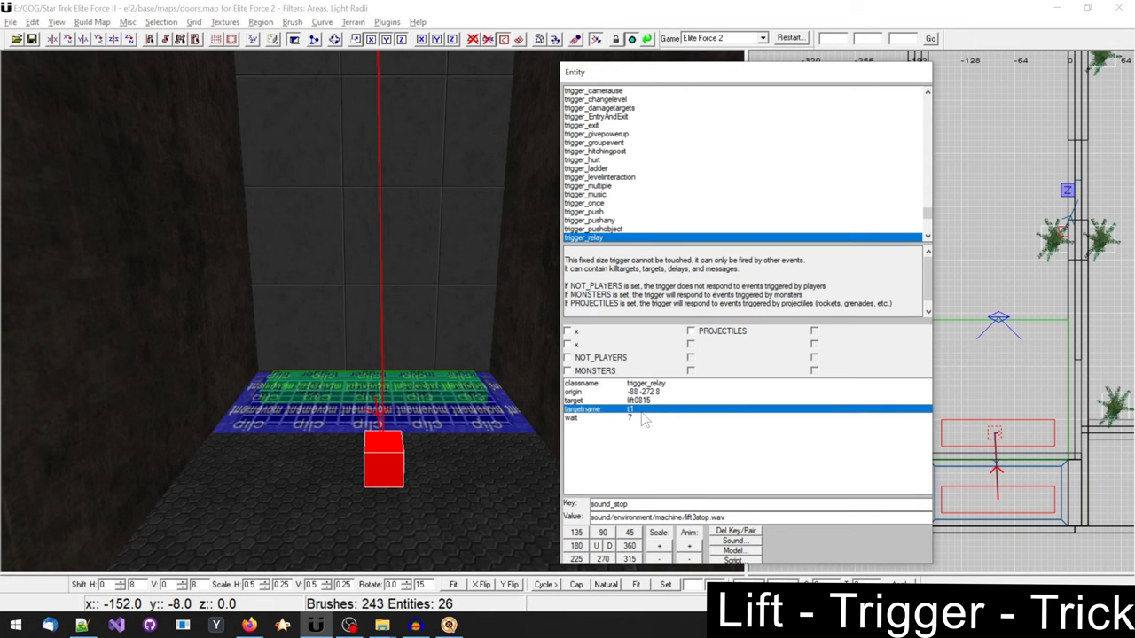
{"action": "left_click", "coordinate": [630, 417]}
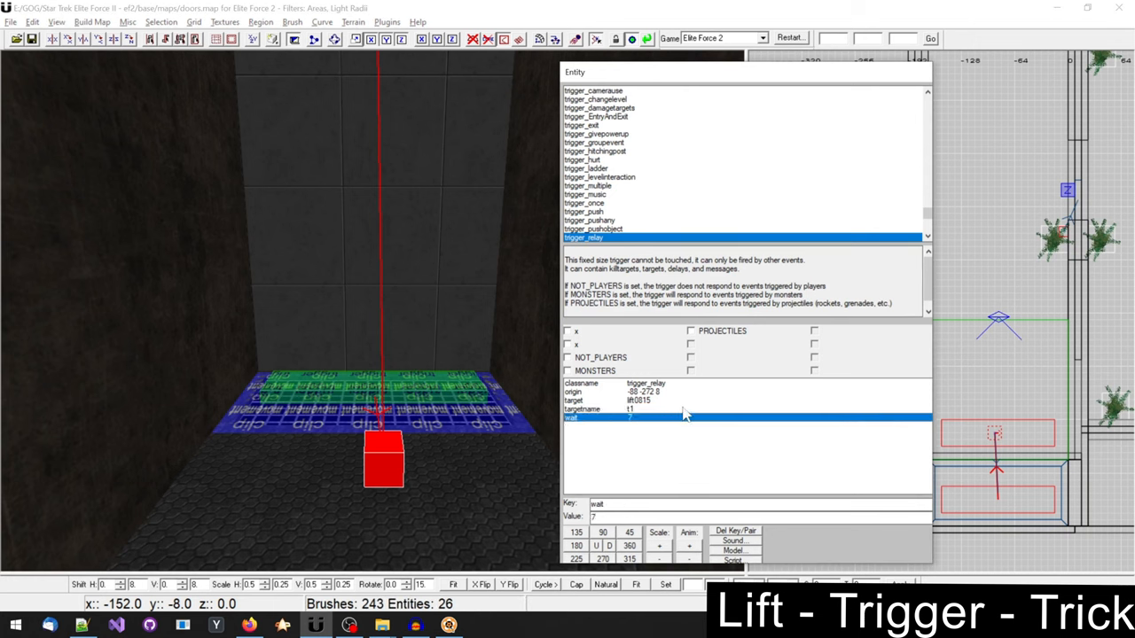
{"action": "mouse_move", "coordinate": [683, 428]}
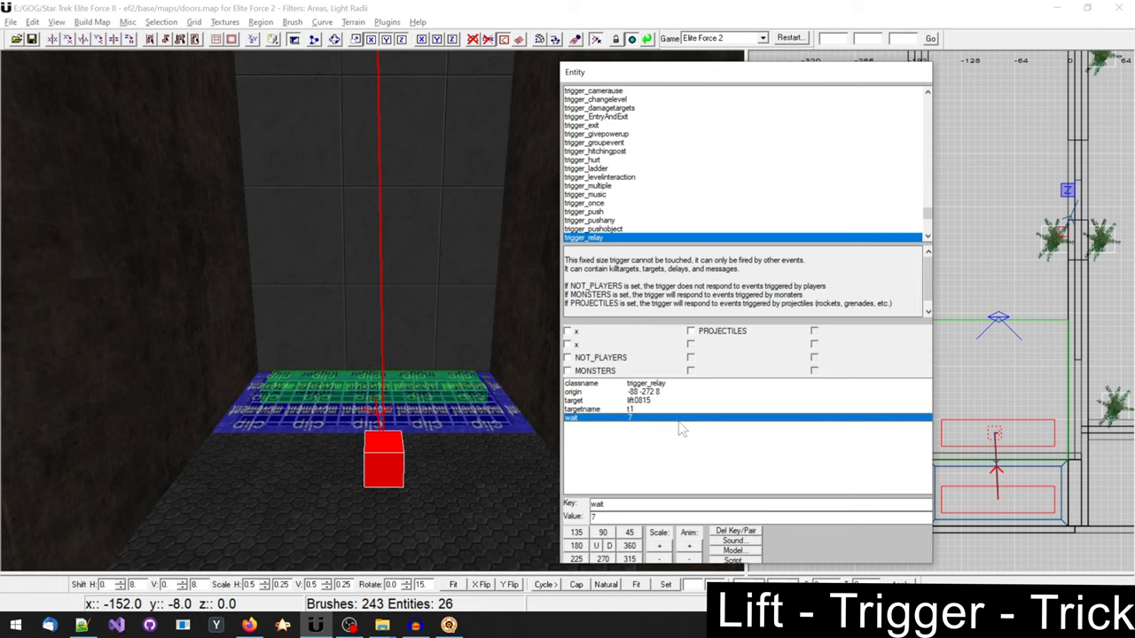
{"action": "left_click", "coordinate": [638, 400]}
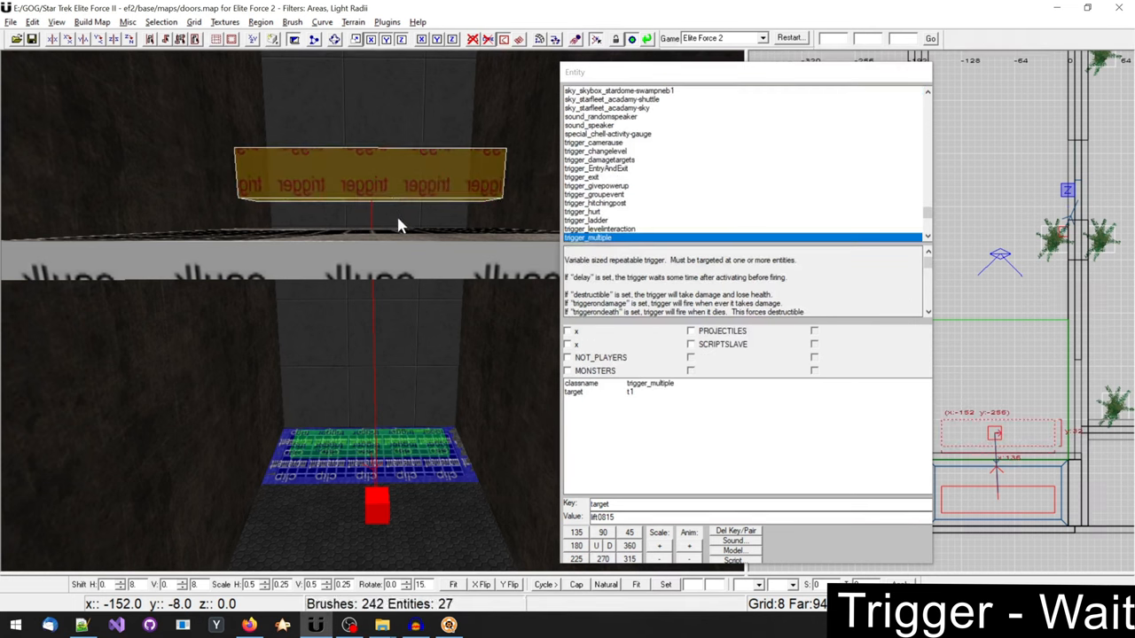
{"action": "left_click", "coordinate": [373, 448]}
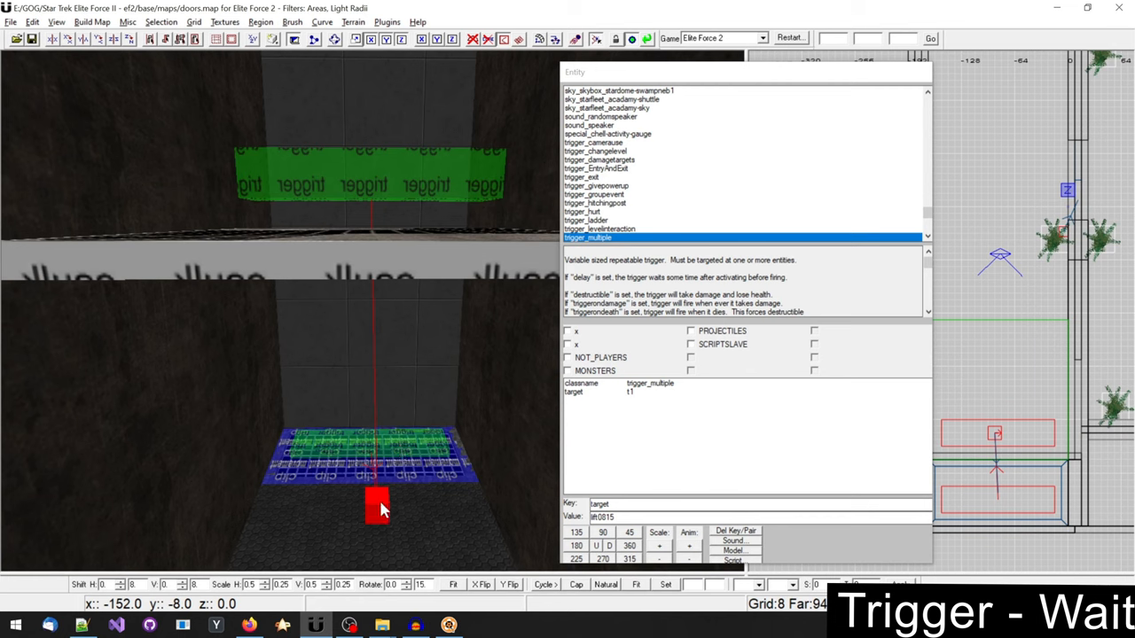
{"action": "left_click", "coordinate": [584, 236]}
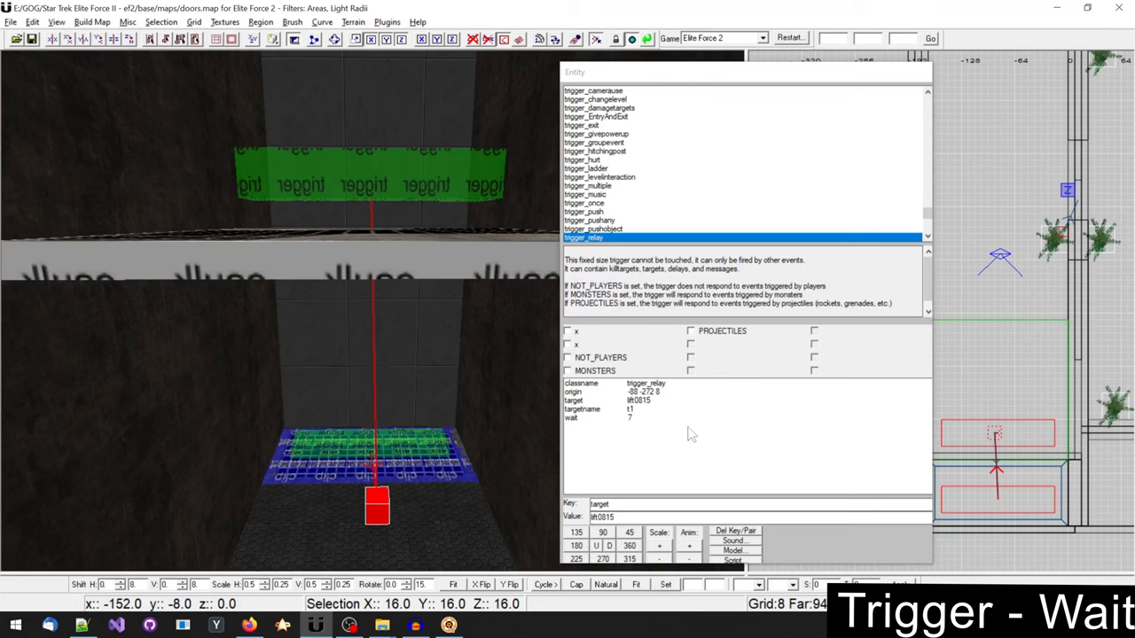